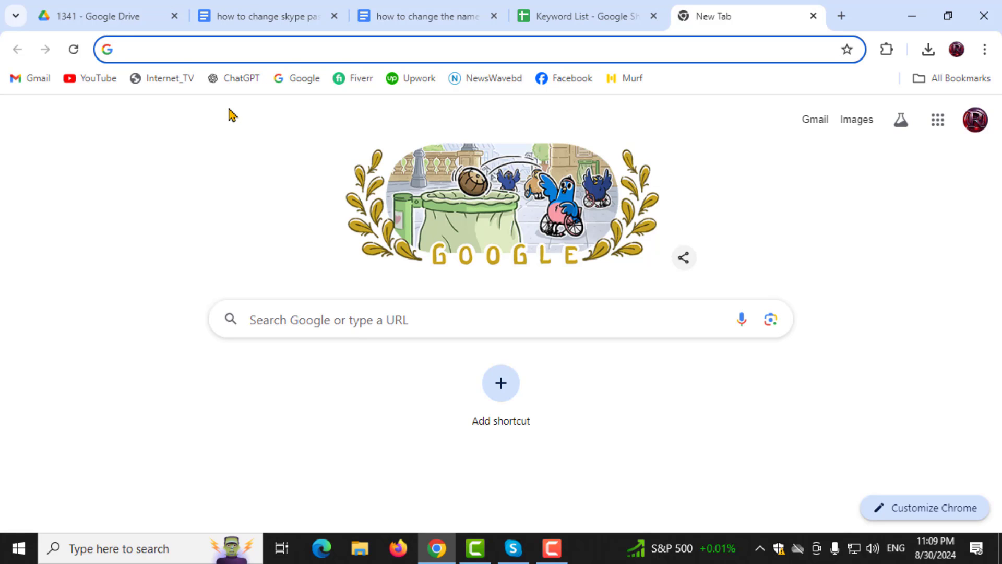
Open Outlook Mail at outlook.live.com by typing 'out' in Chrome's address bar
click(256, 49)
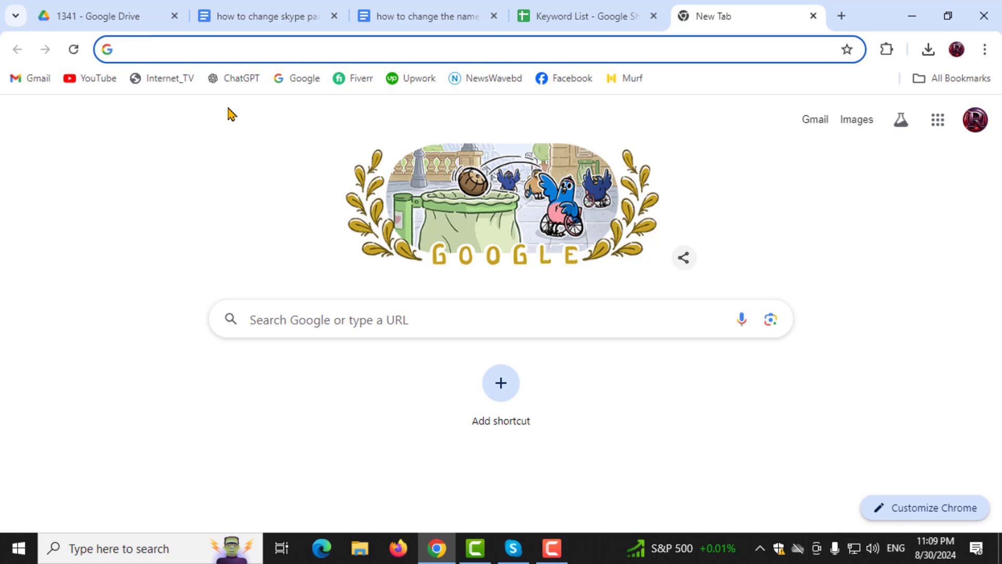
mouse_move(169, 77)
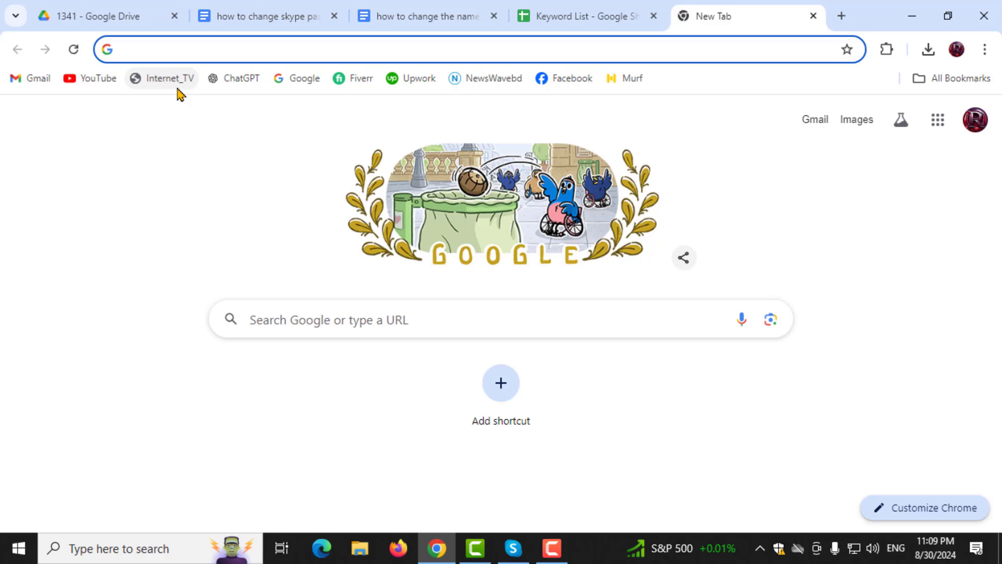
click(448, 49)
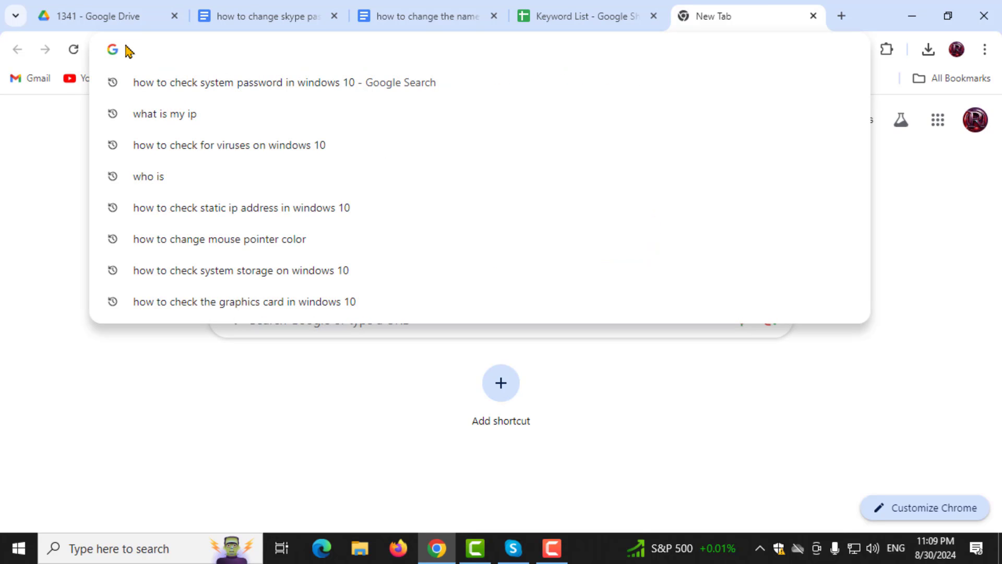
text(OUT)
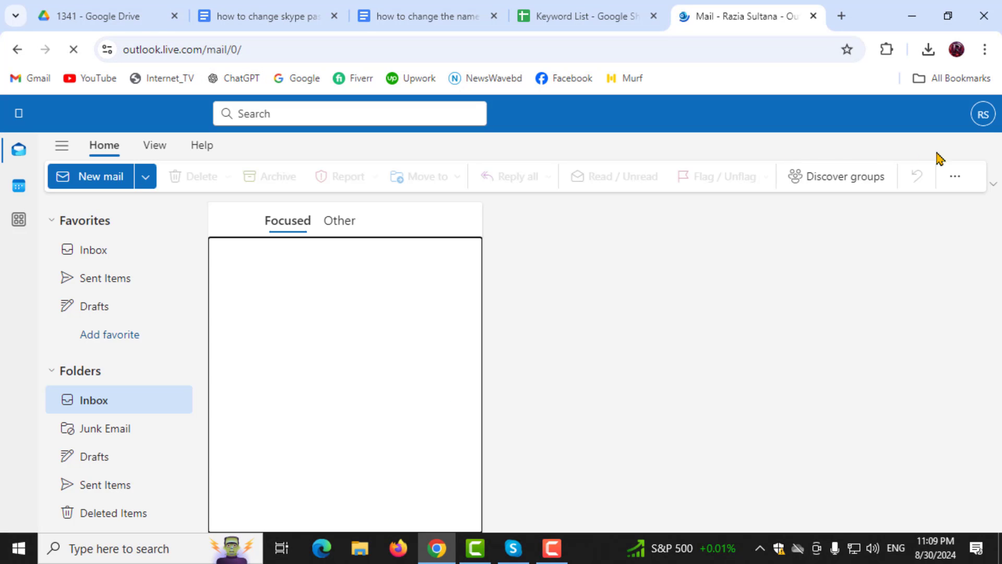
mouse_move(983, 113)
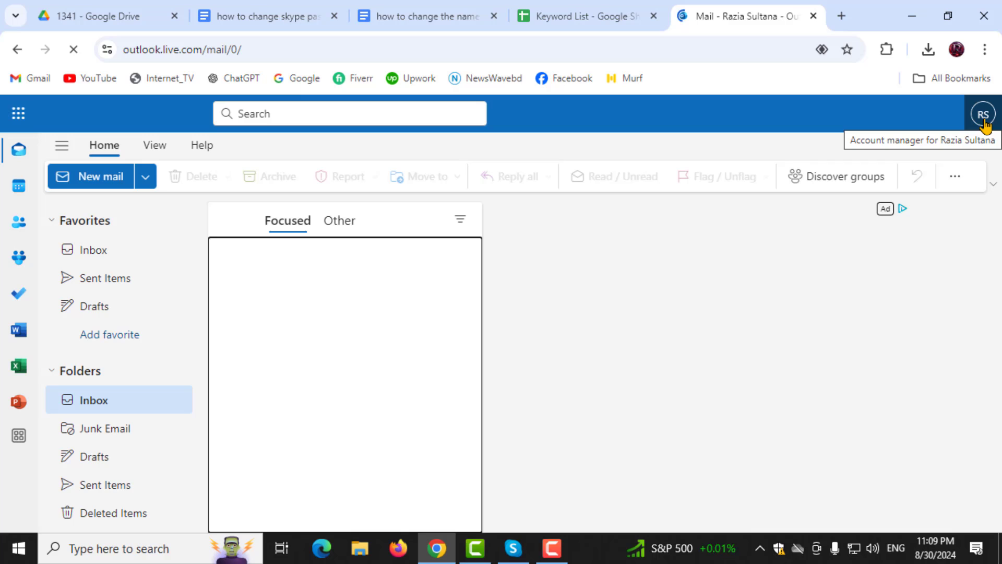
Go to the Microsoft account profile page from the account menu's 'My profile'
click(983, 113)
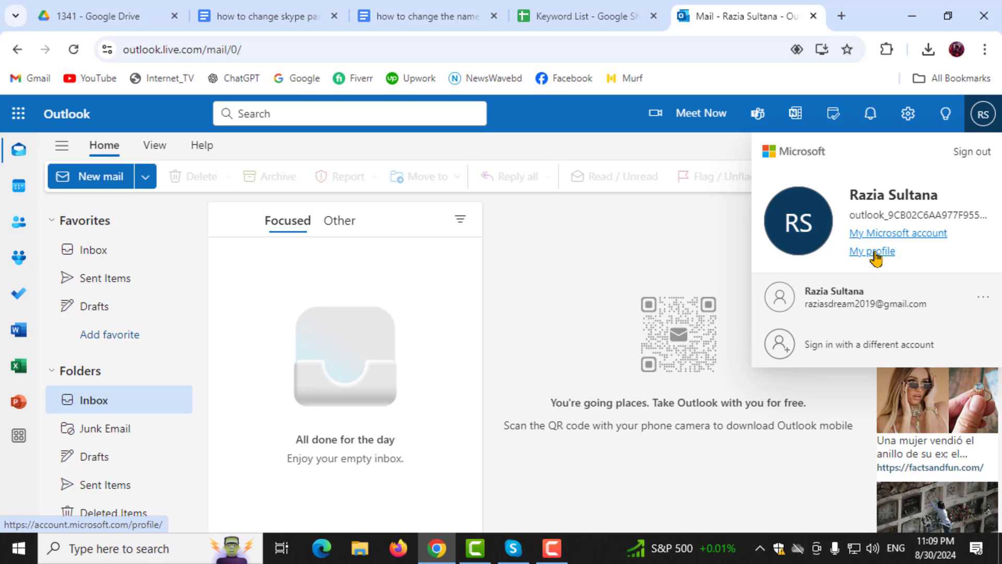
click(871, 250)
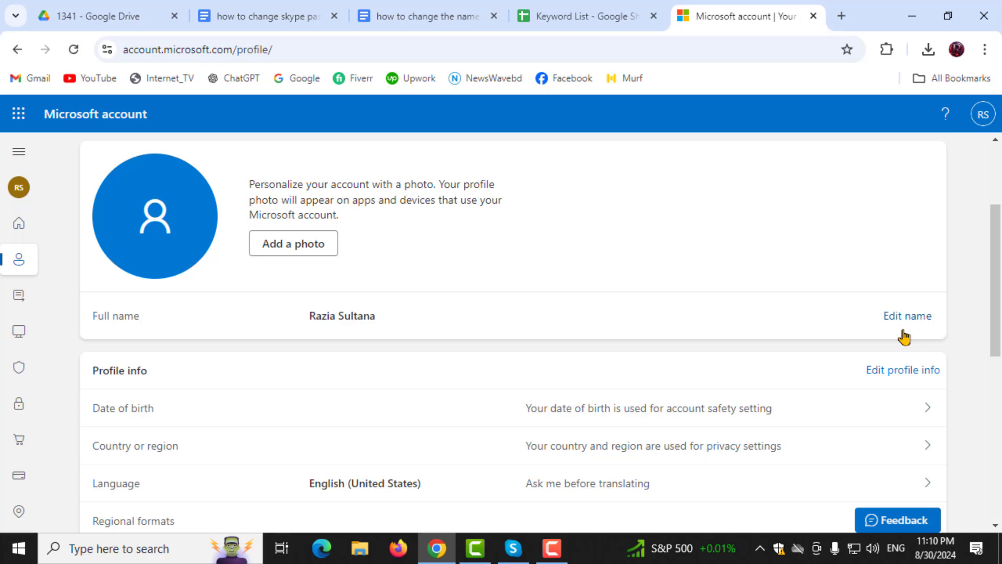
mouse_move(908, 324)
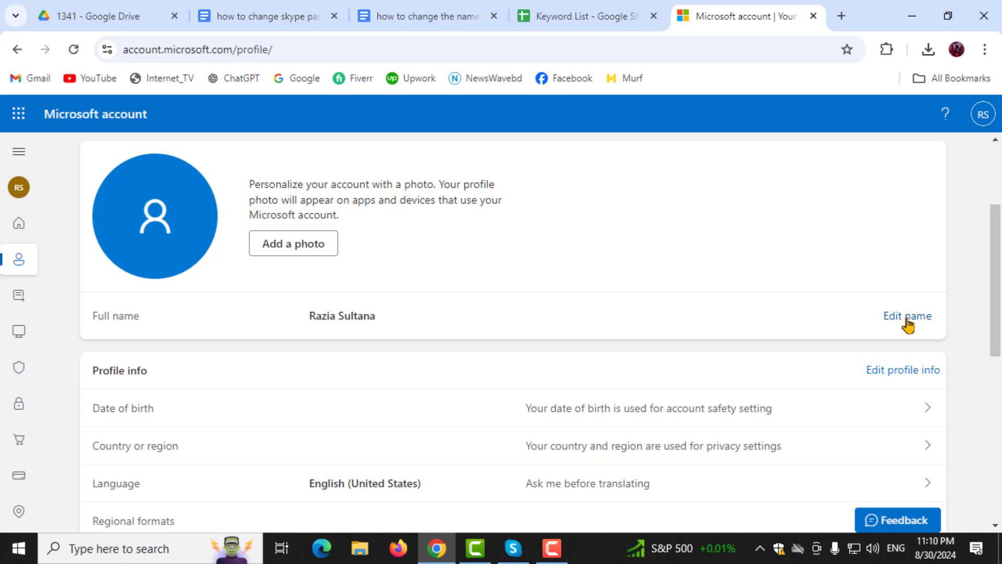
Open the Edit name form next to the account's Full name
click(907, 316)
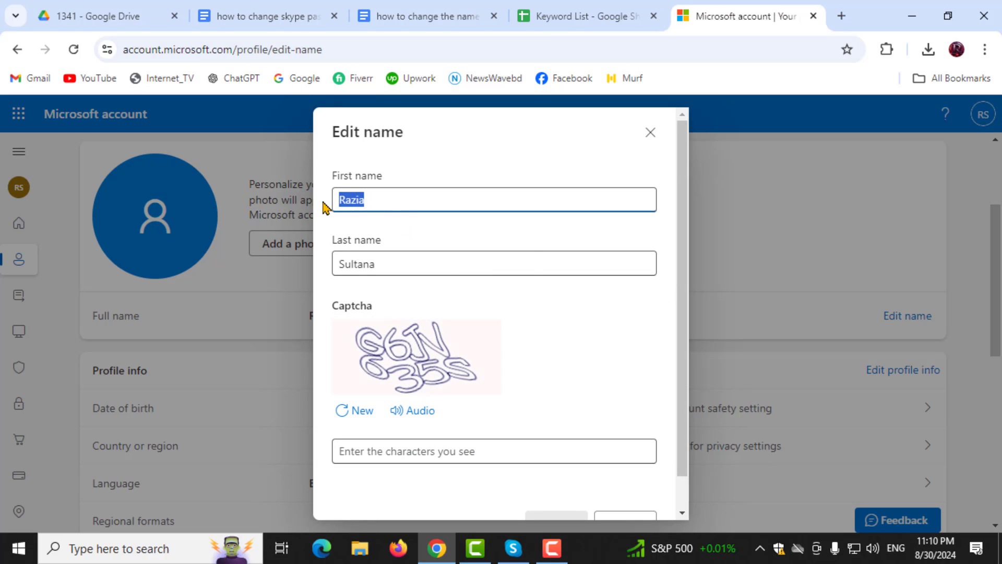
text(SALIMA)
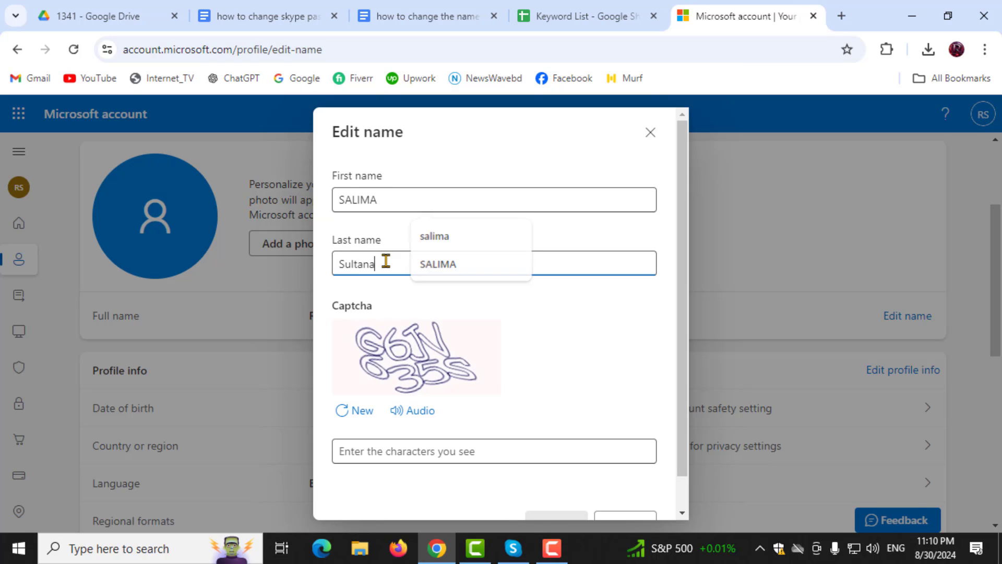
text(J)
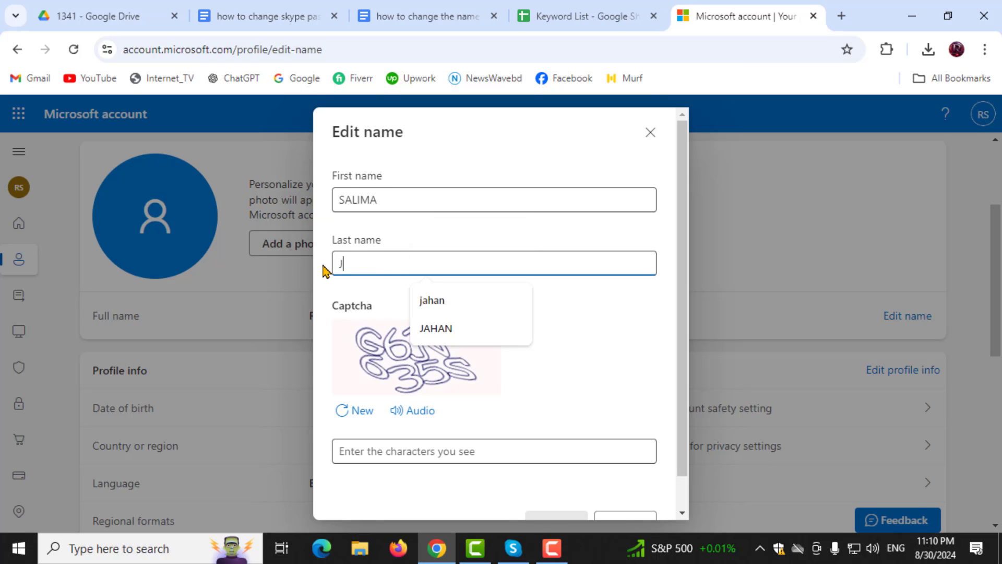
text(AHAN)
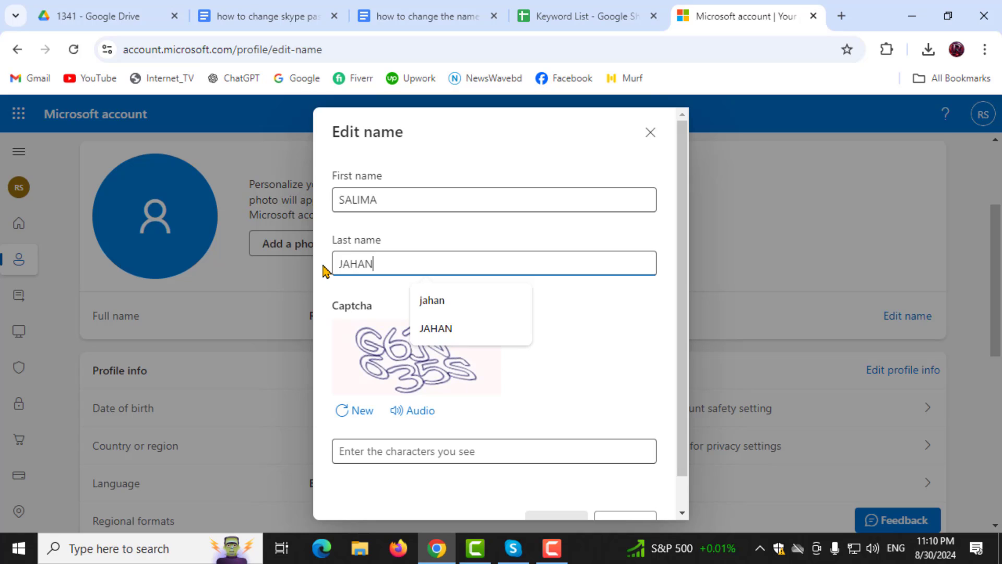
text(G6JV635s)
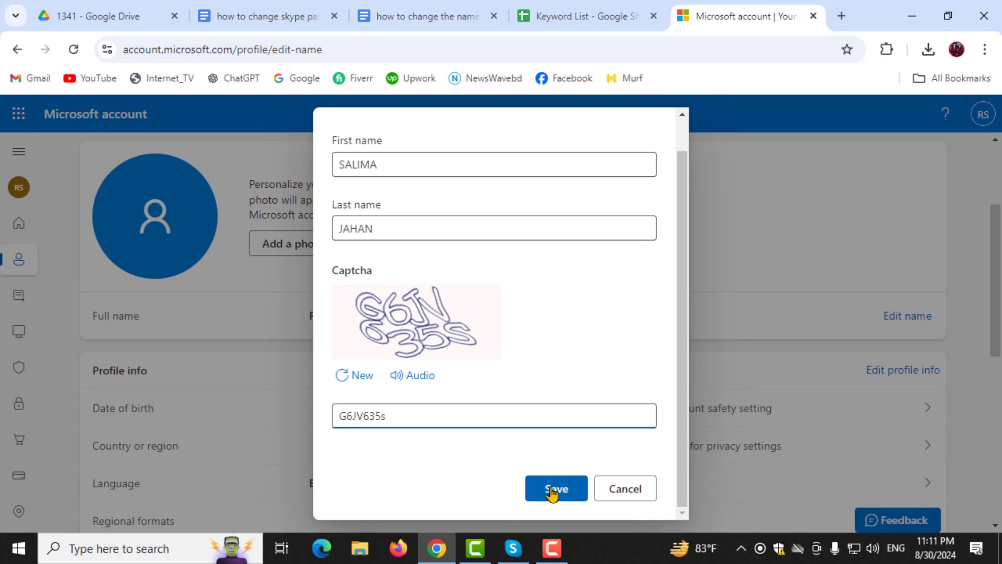